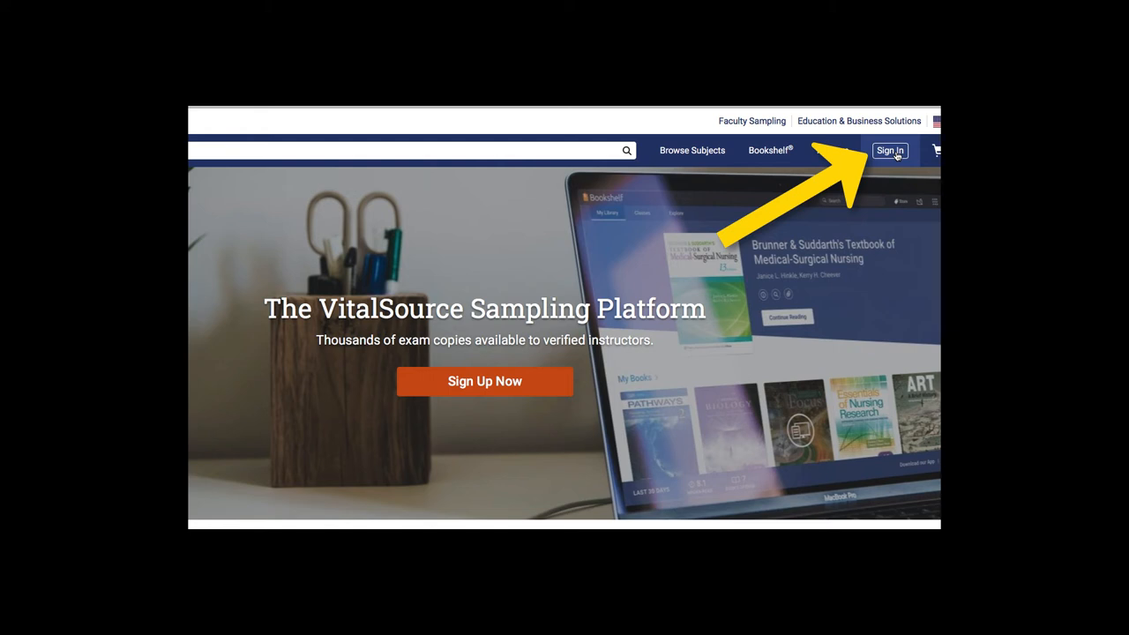
Sign in to VitalSource with the saved autofill email and password.
click(889, 150)
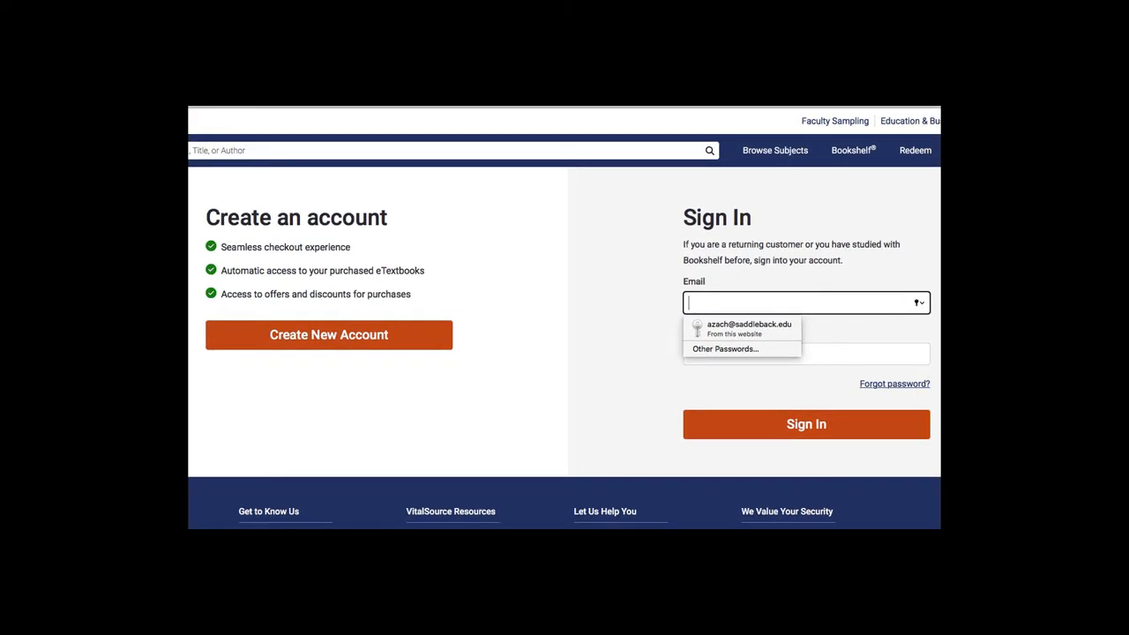
click(747, 328)
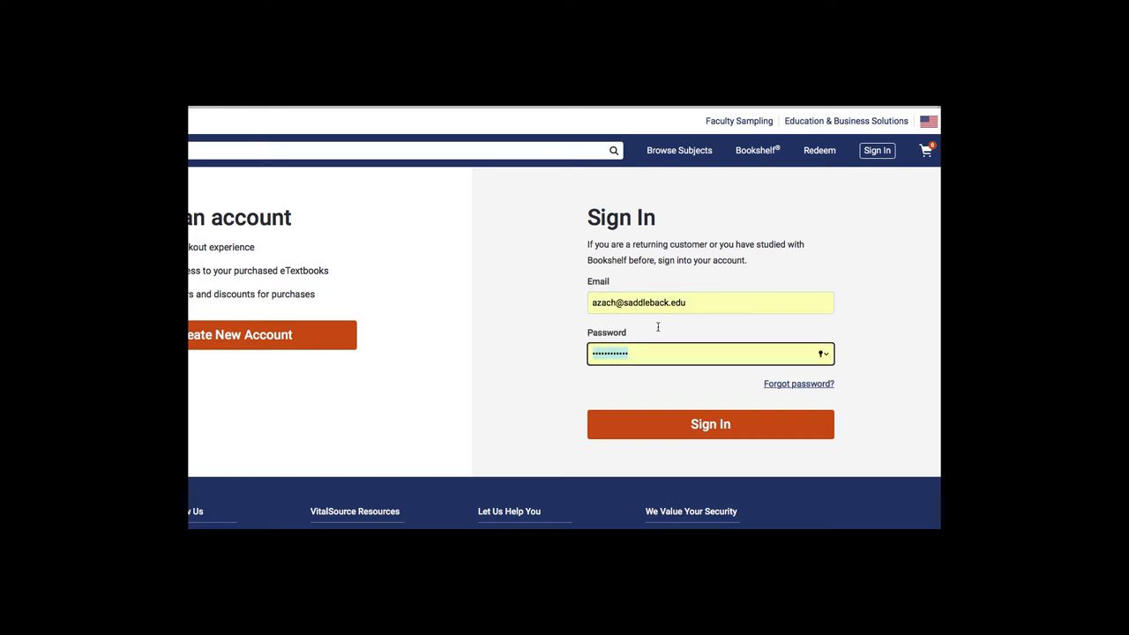
click(709, 423)
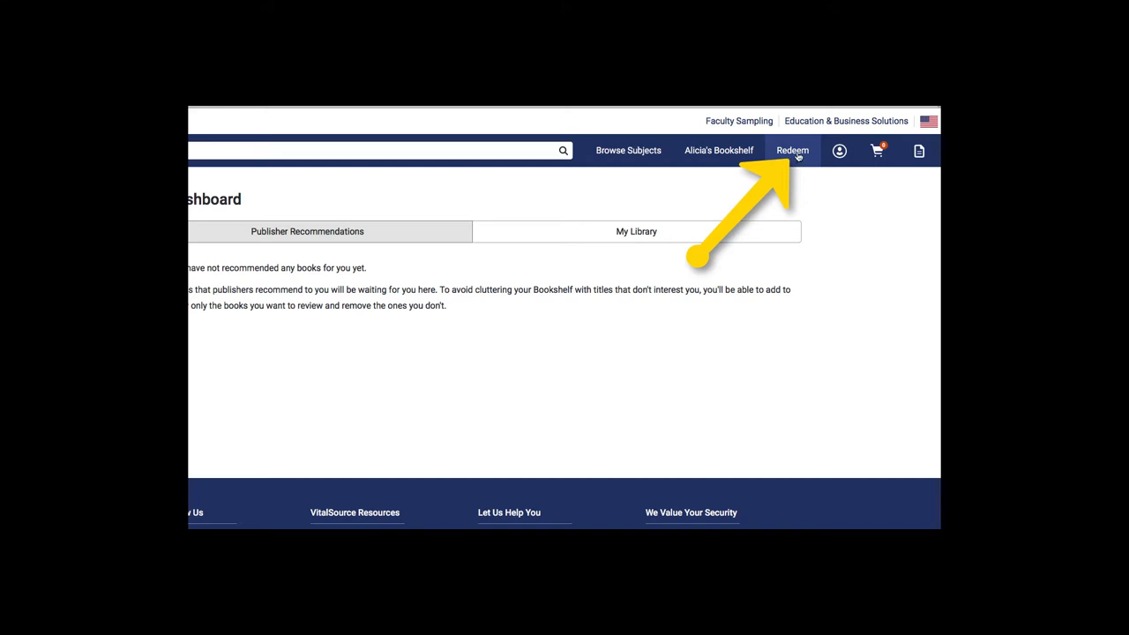
Redeem the pasted eTextbook code, then go to the Bookshelf holding the book.
click(790, 150)
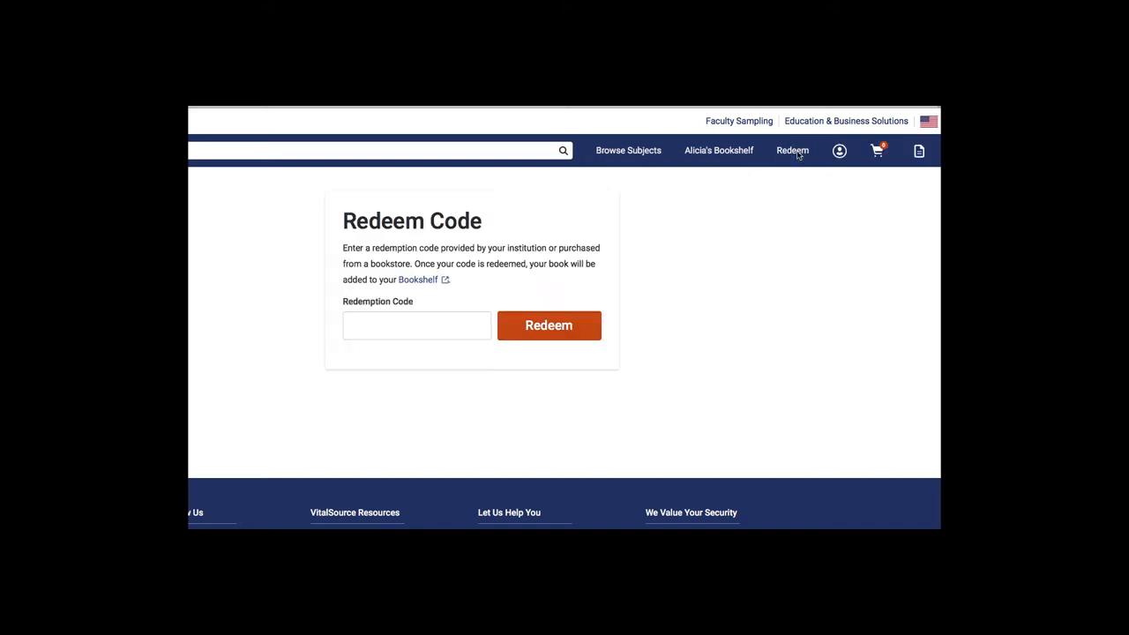
click(416, 324)
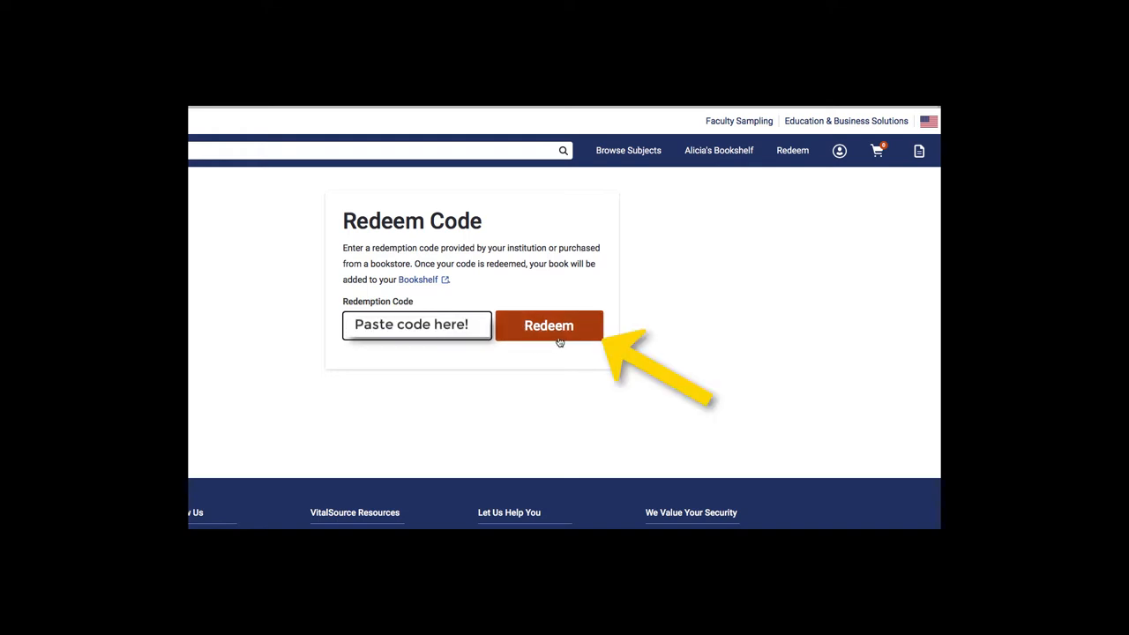
click(416, 324)
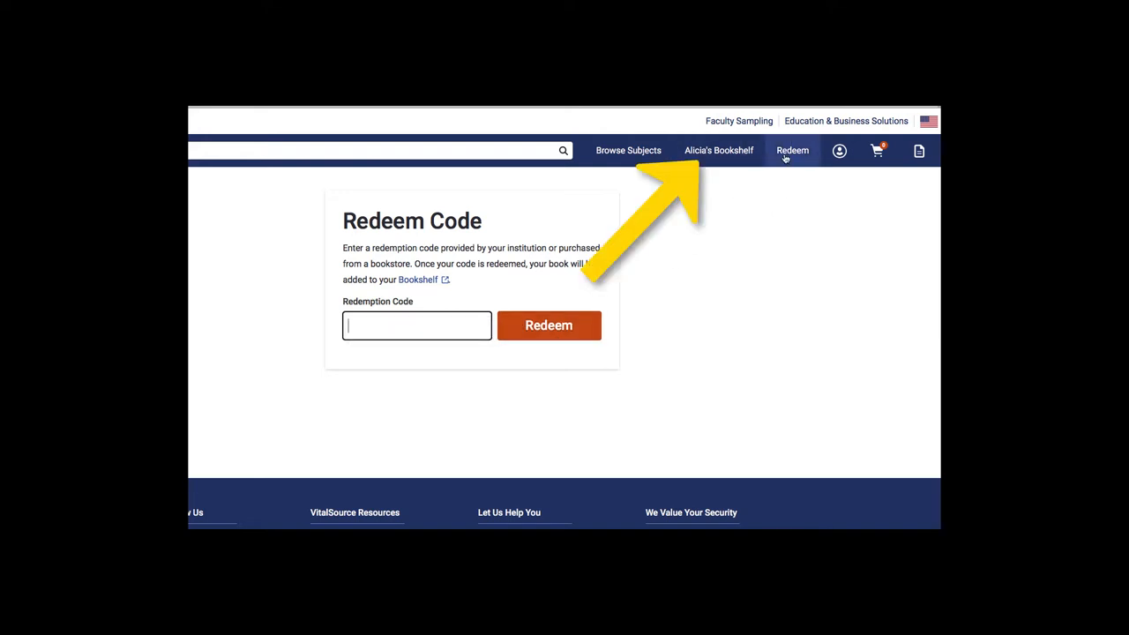
click(720, 150)
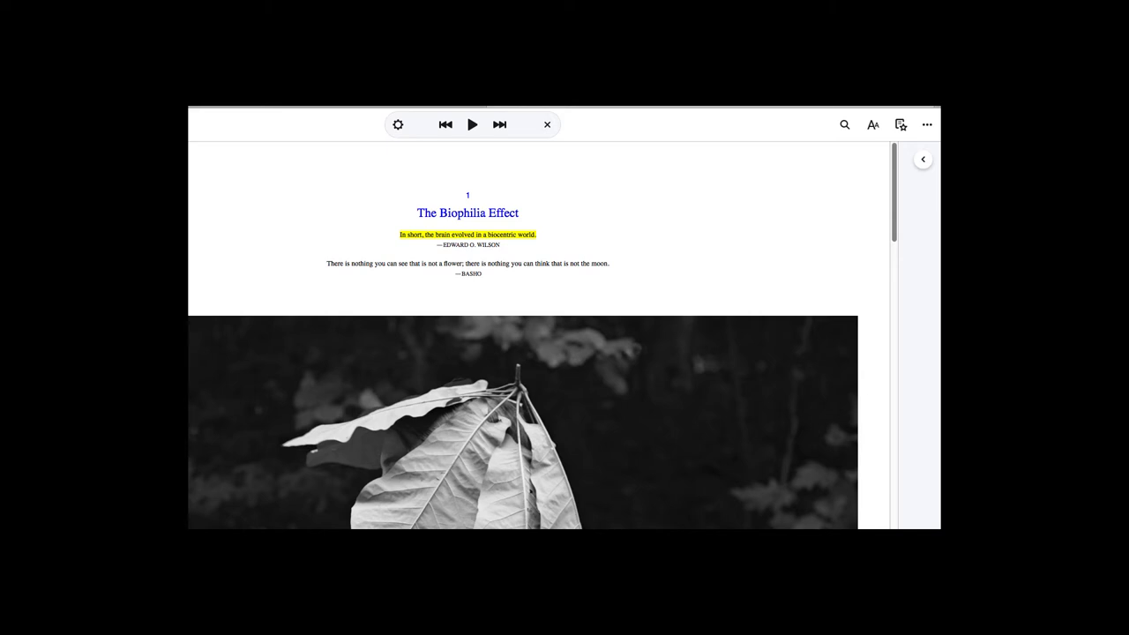
Set the reader to Sepia mode after trying the cyan and night modes.
click(399, 124)
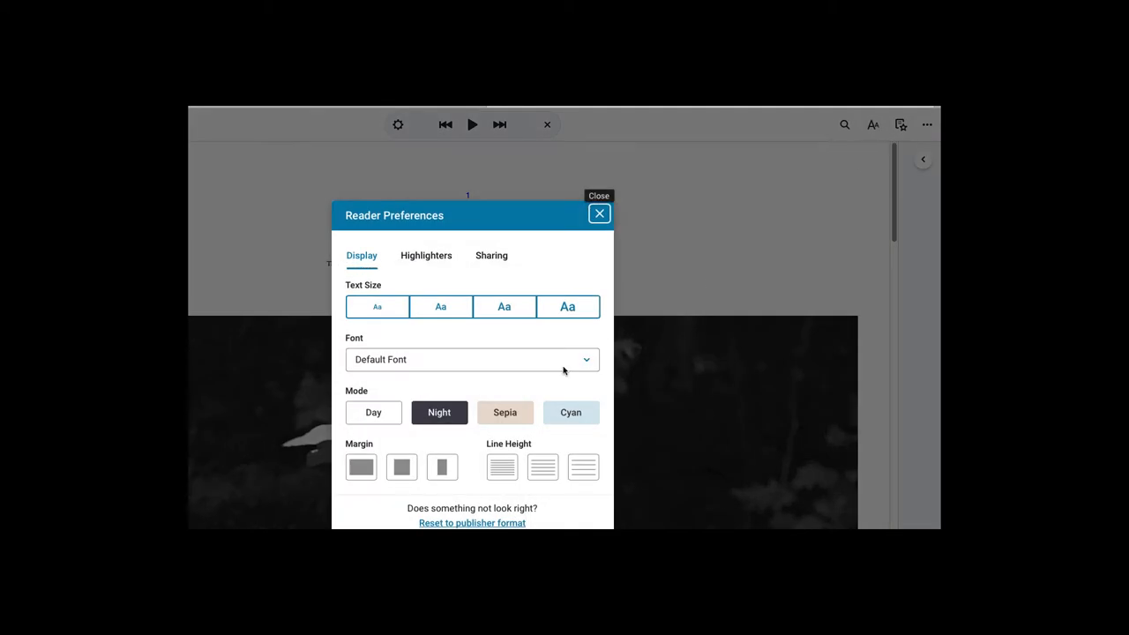
click(504, 413)
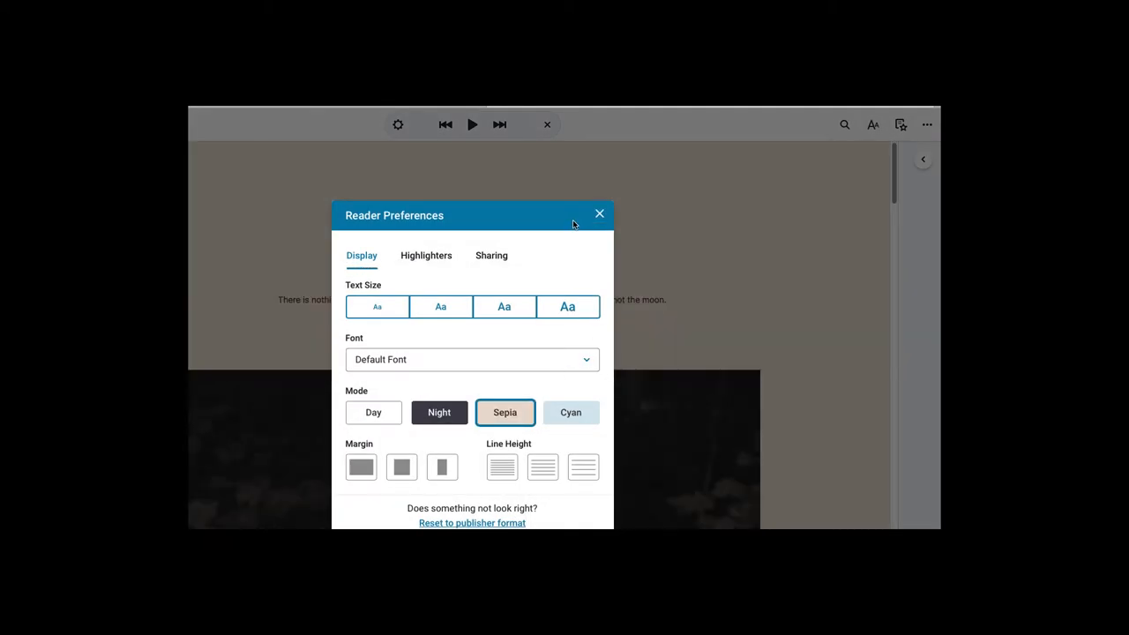
click(572, 413)
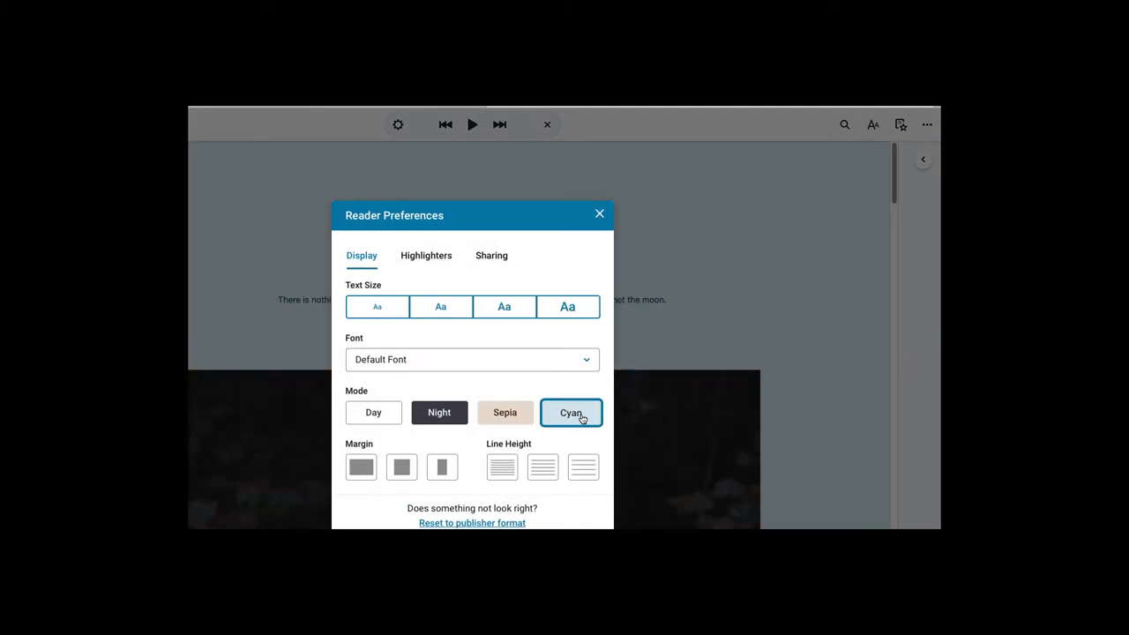
click(437, 412)
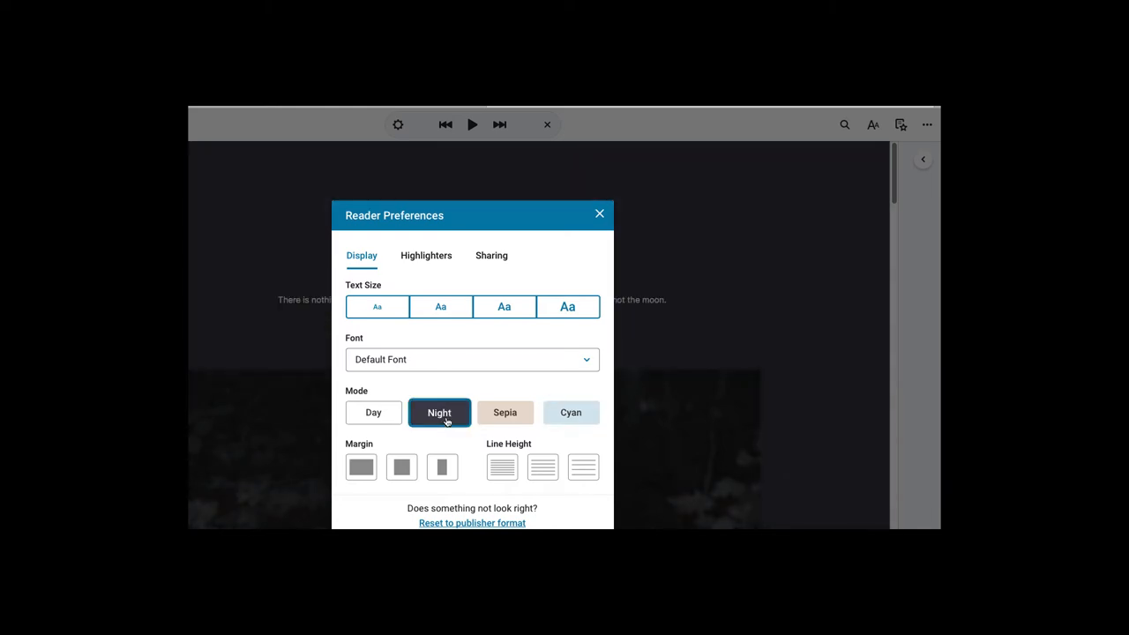
mouse_move(418, 419)
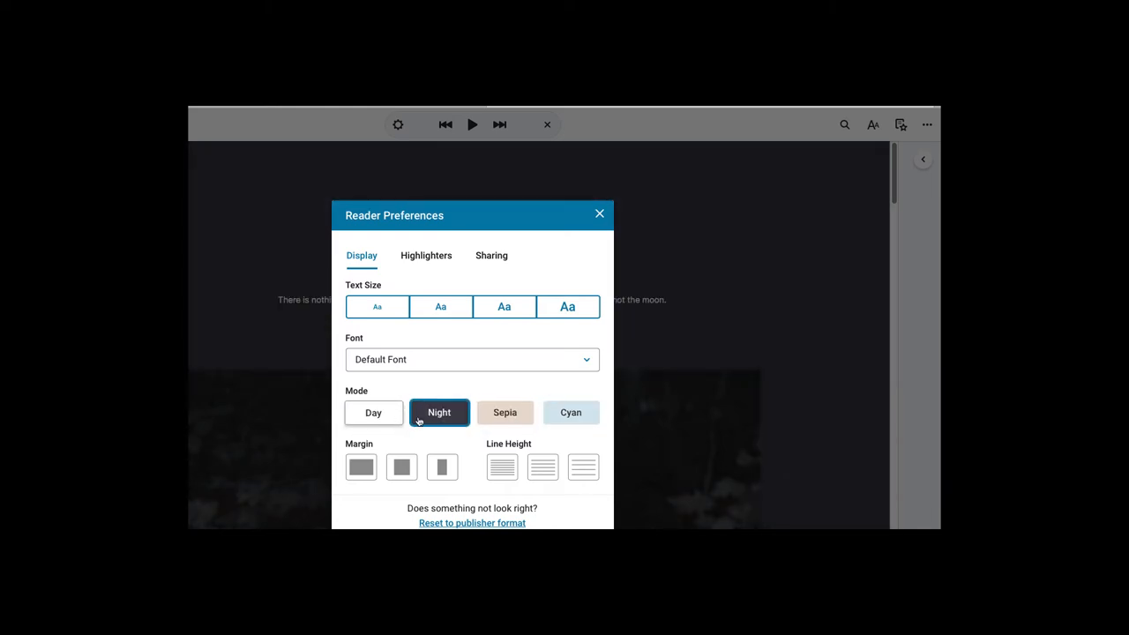
click(504, 413)
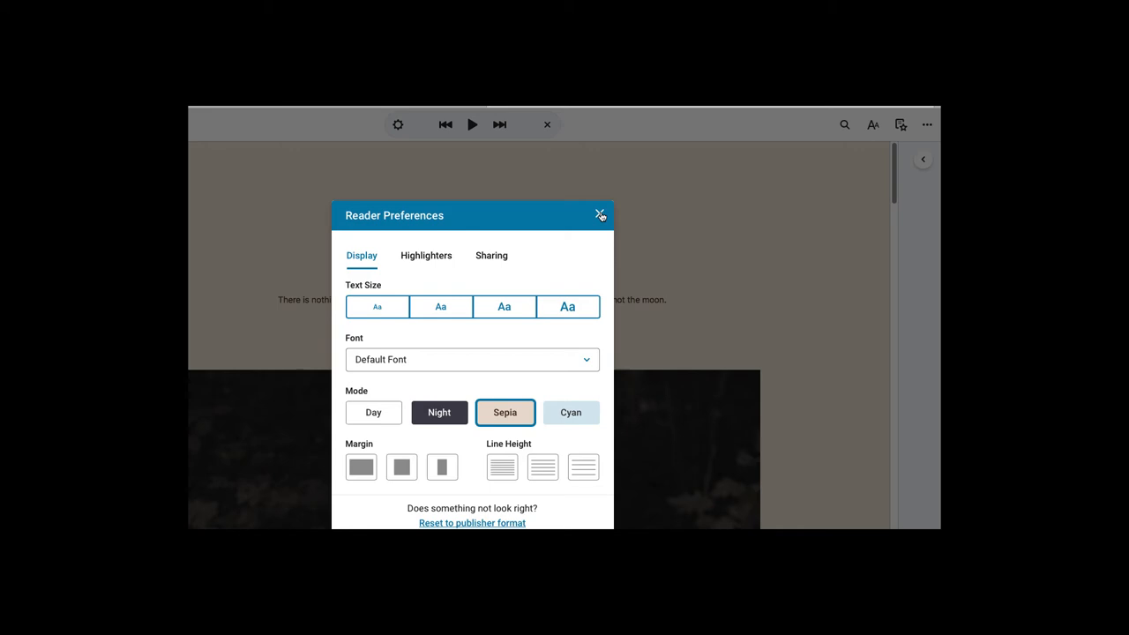
click(599, 215)
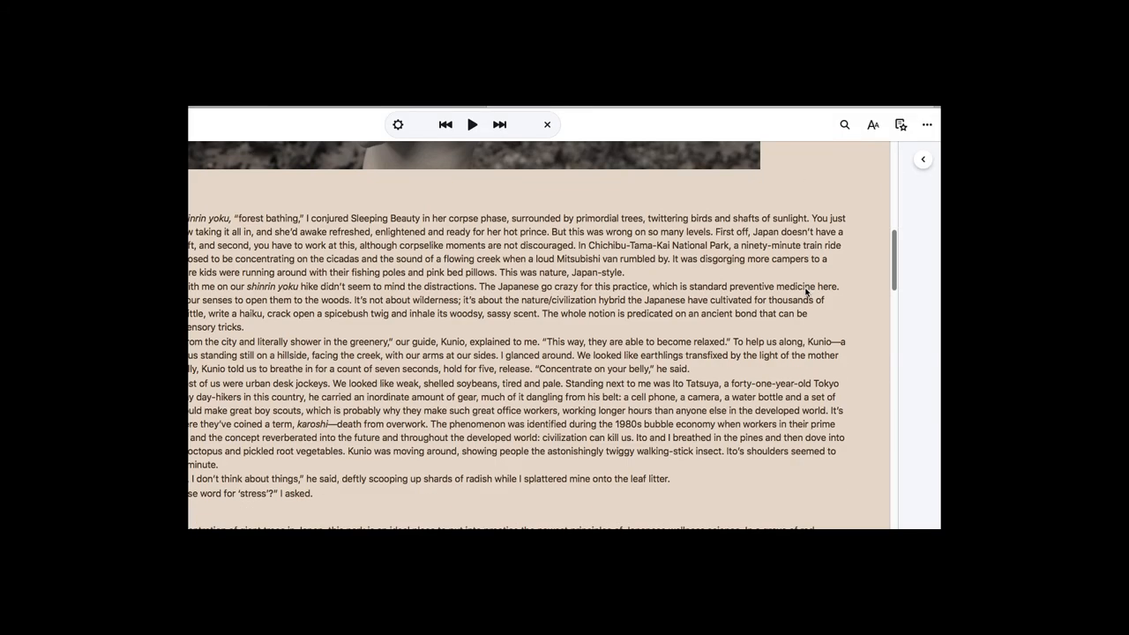
Choose the third, larger text size and a tighter line height in Reader Preferences.
click(397, 123)
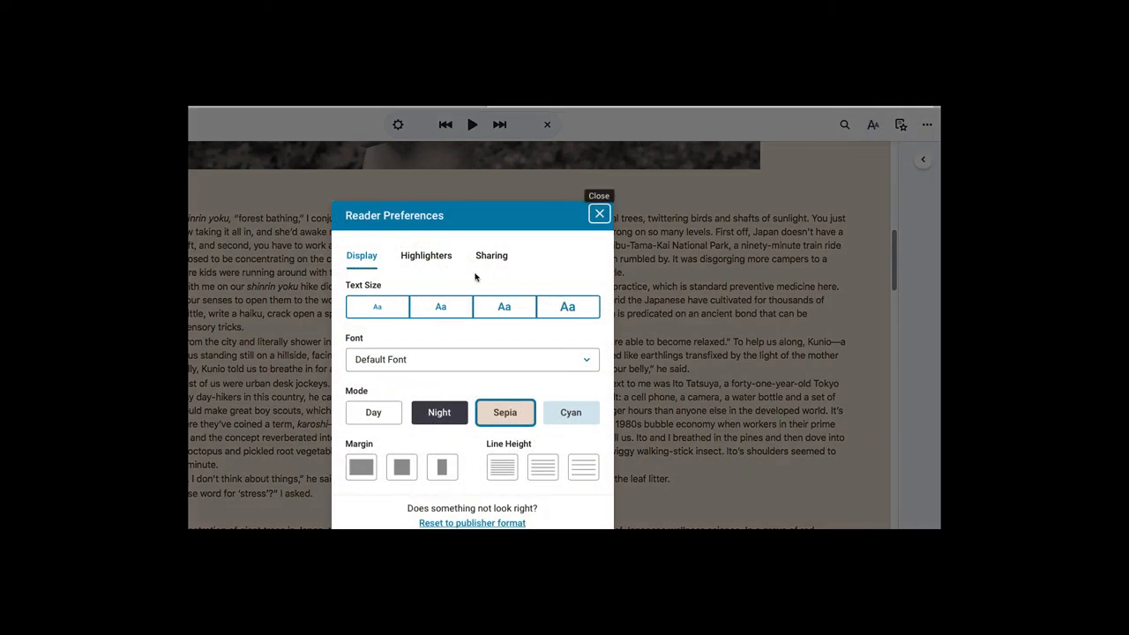
click(505, 307)
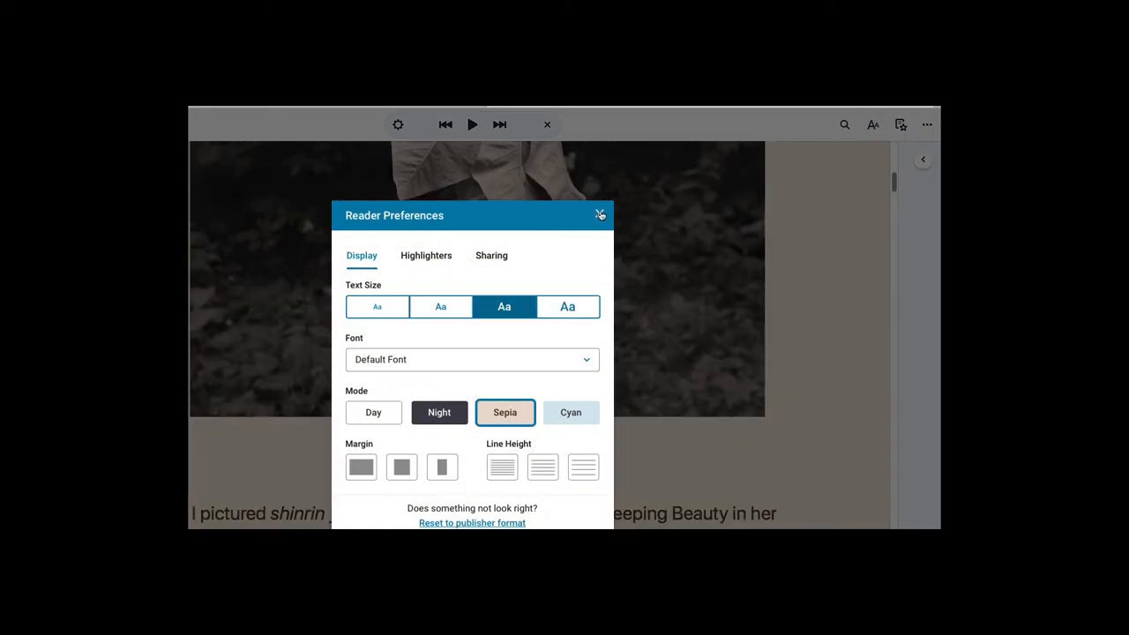
click(600, 215)
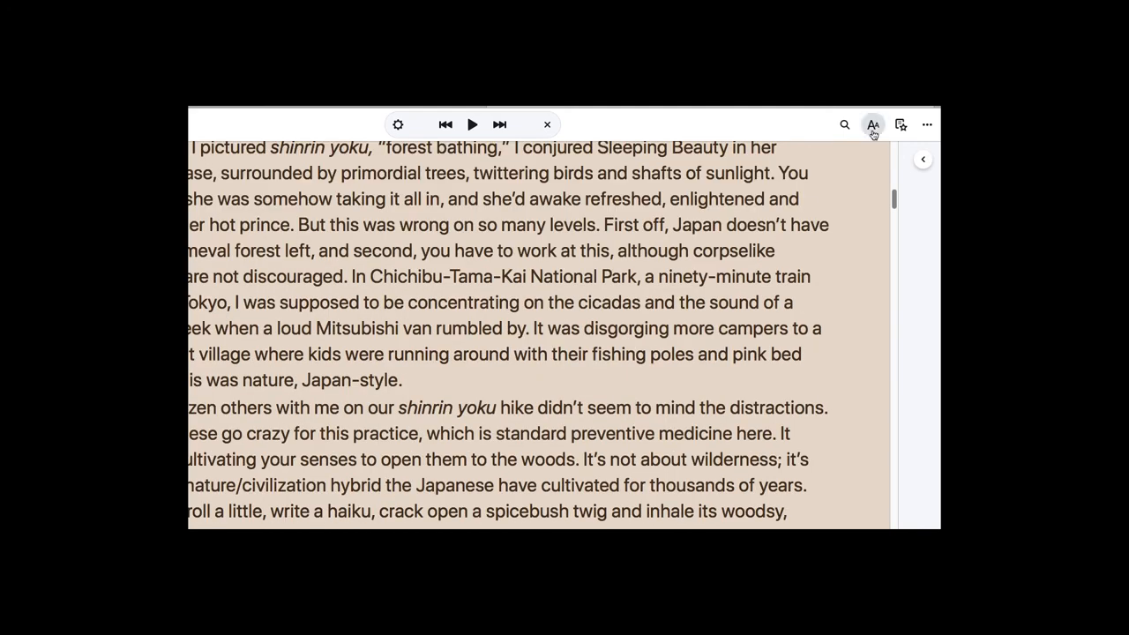
click(872, 123)
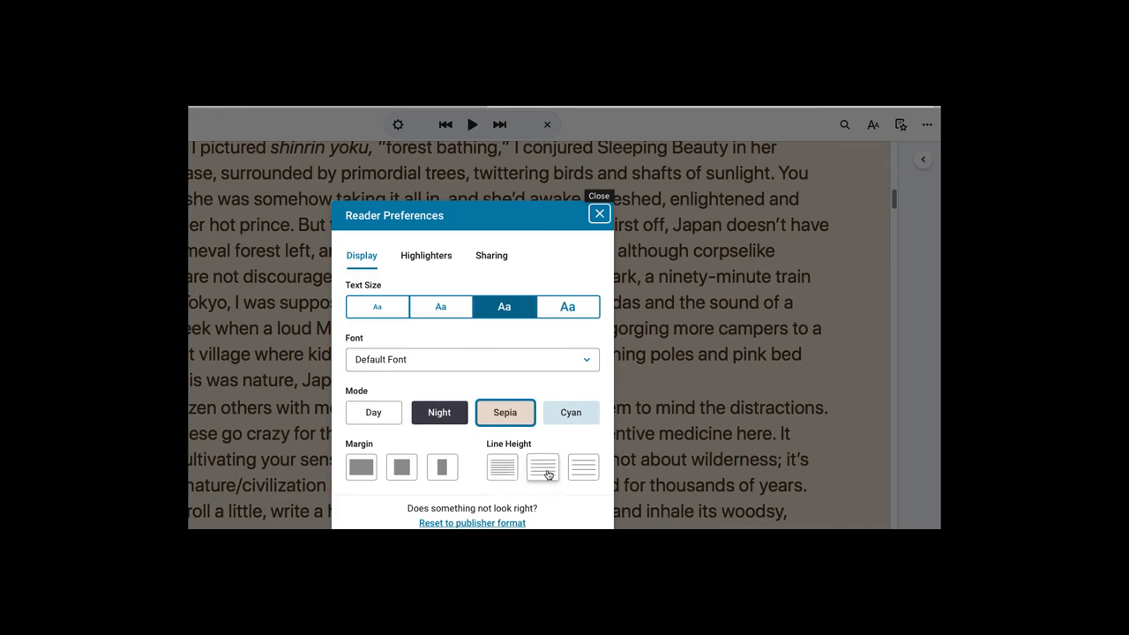
click(501, 467)
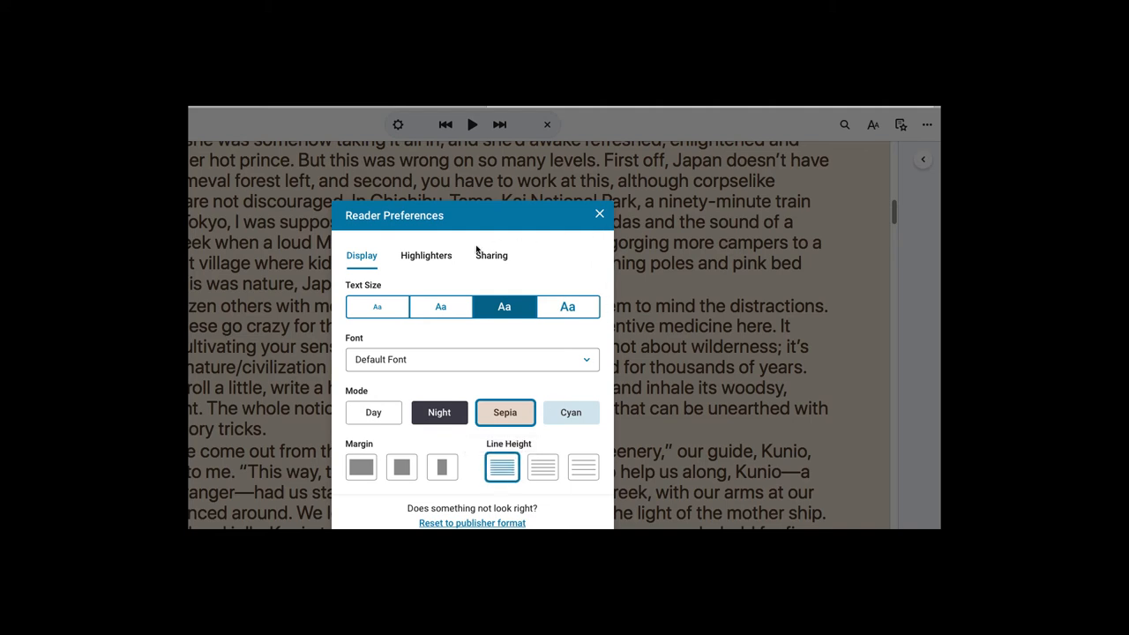
Review the Highlighters colours, then show the reader's extra options (read aloud, print).
click(427, 254)
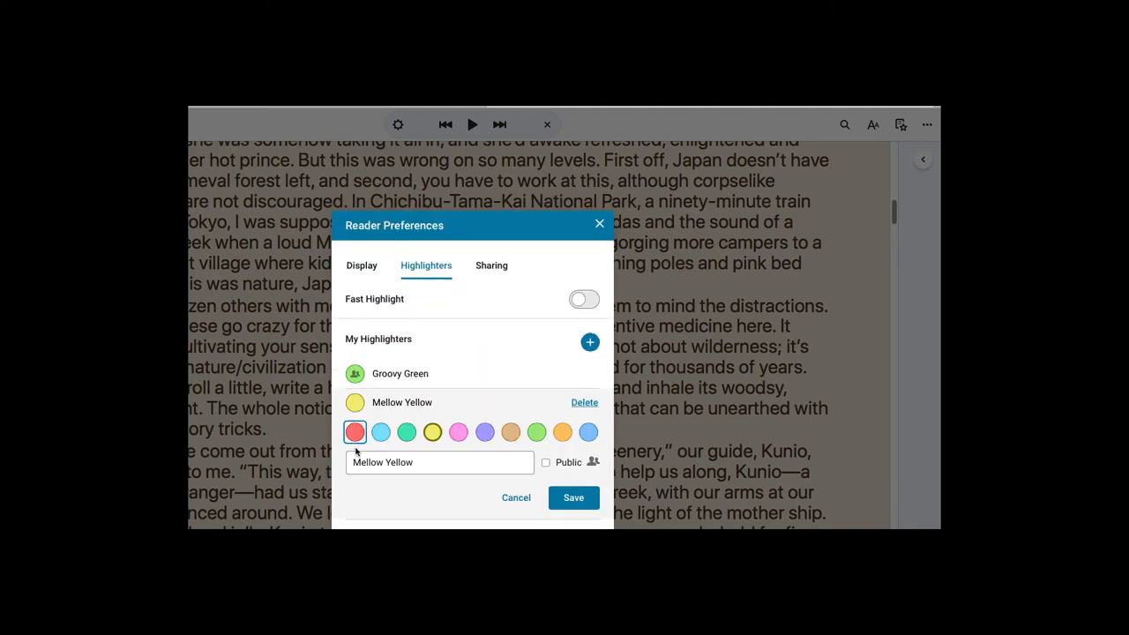
click(583, 402)
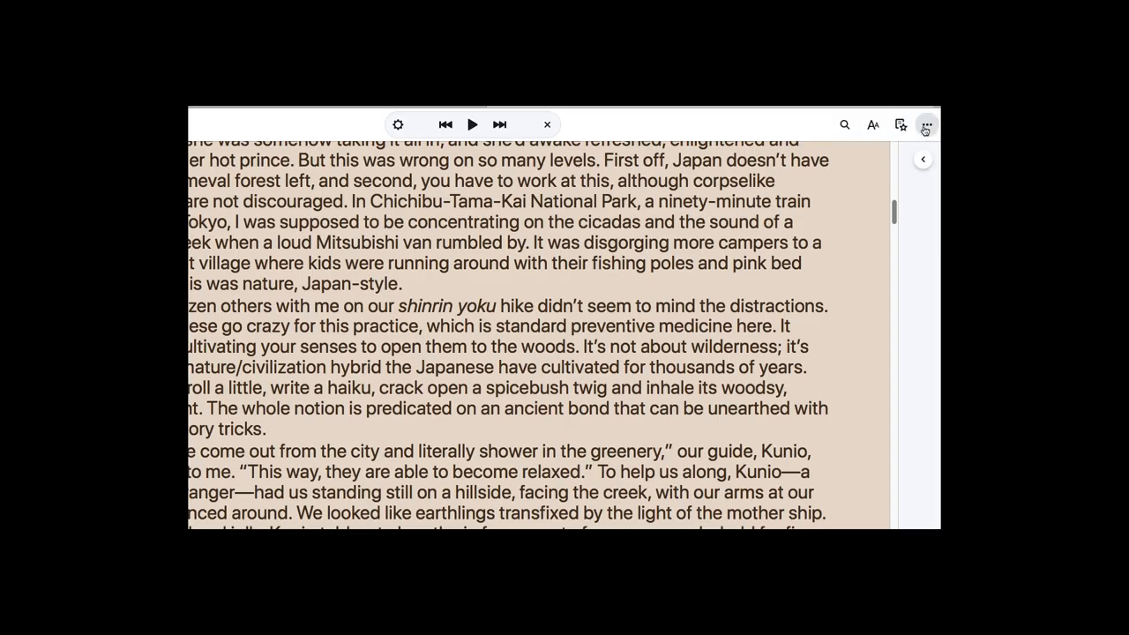
click(926, 124)
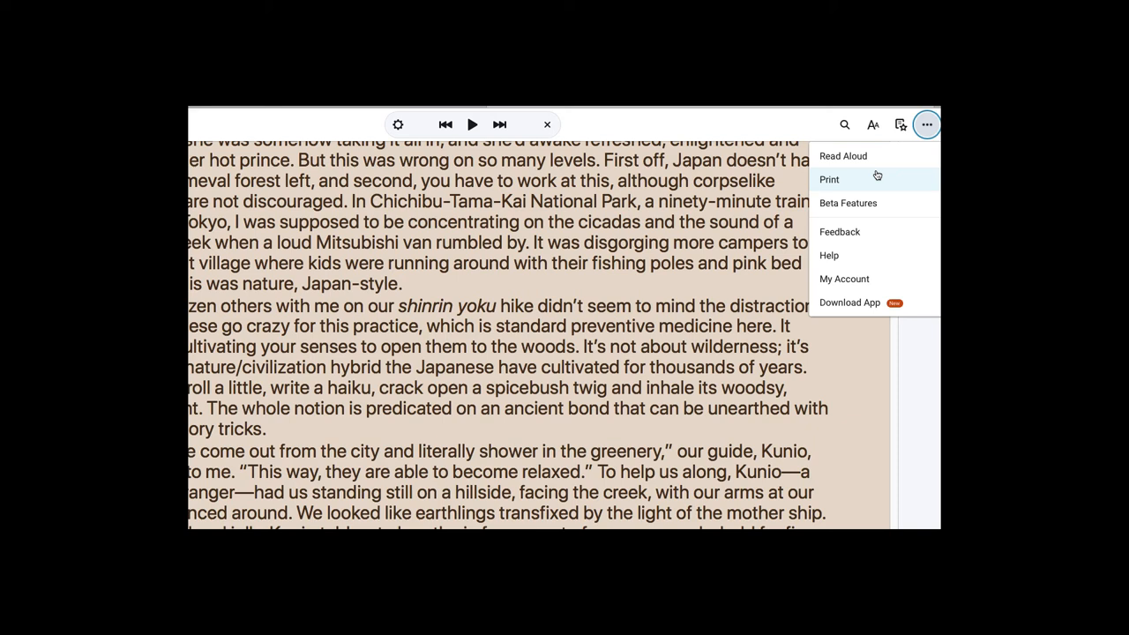
mouse_move(899, 124)
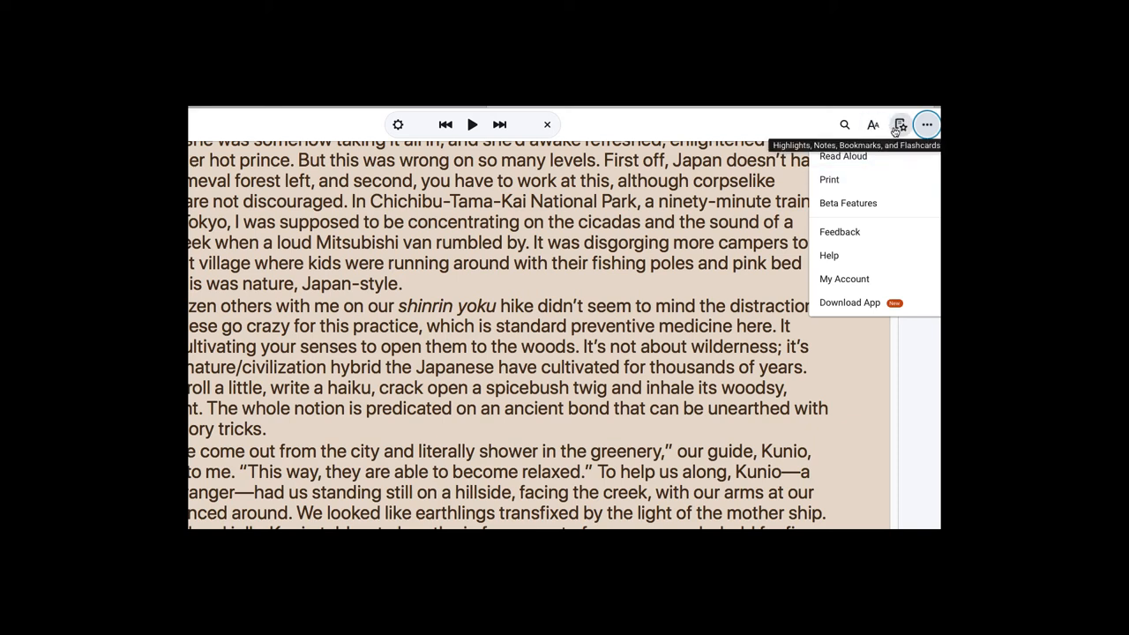
mouse_move(856, 162)
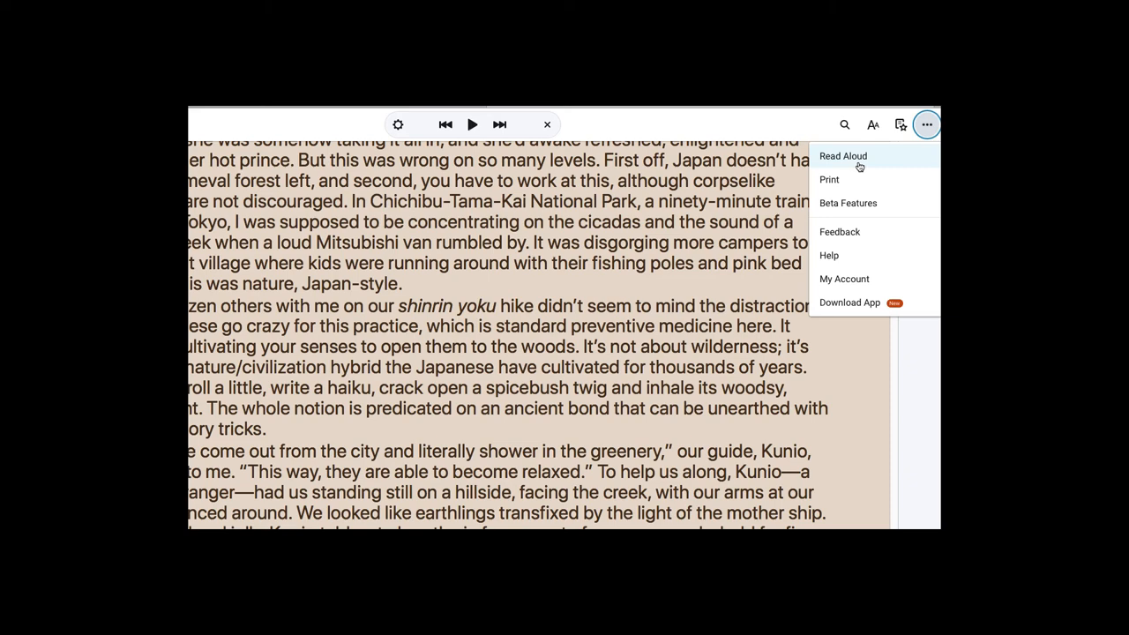
mouse_move(900, 123)
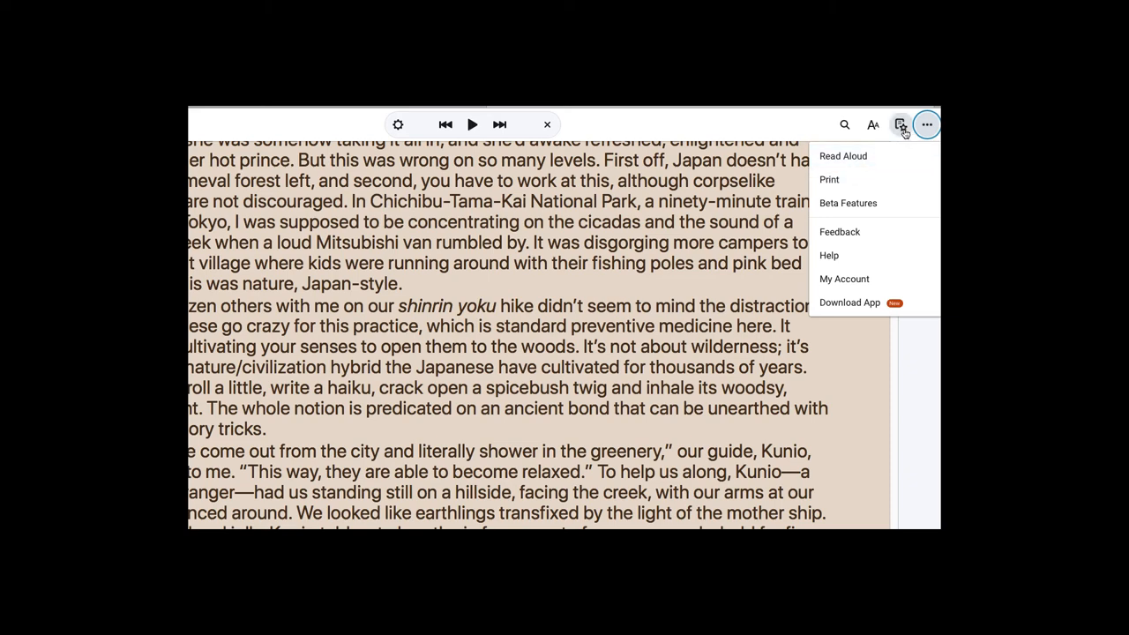
Highlight the Japan primeval forest sentence in yellow via Workbook, view Flashcards, show book search.
click(899, 123)
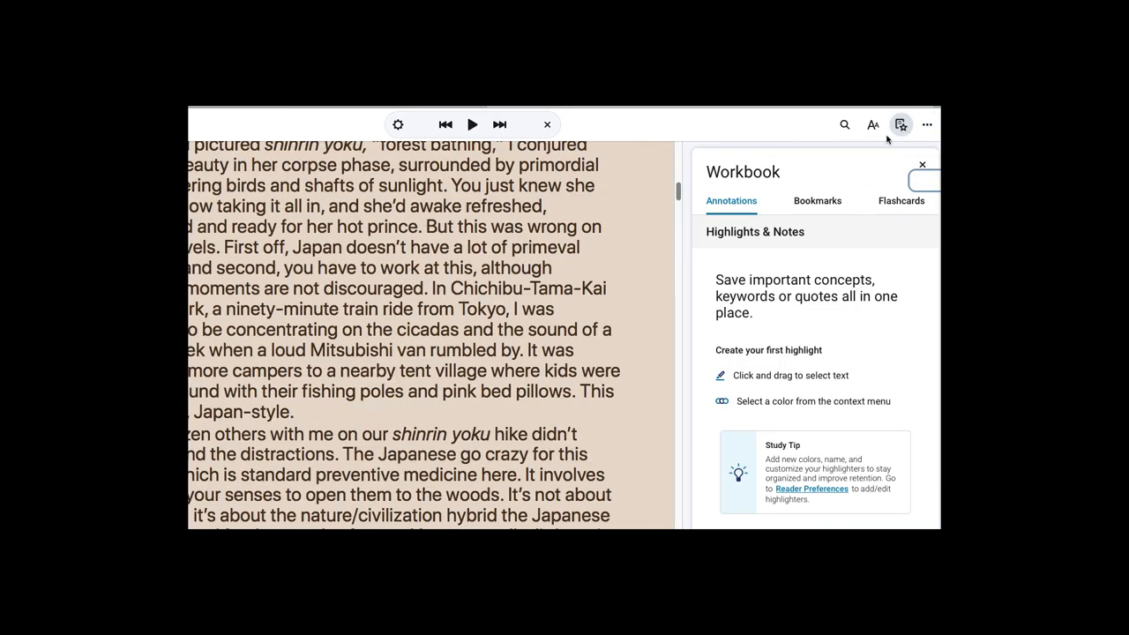
mouse_move(758, 264)
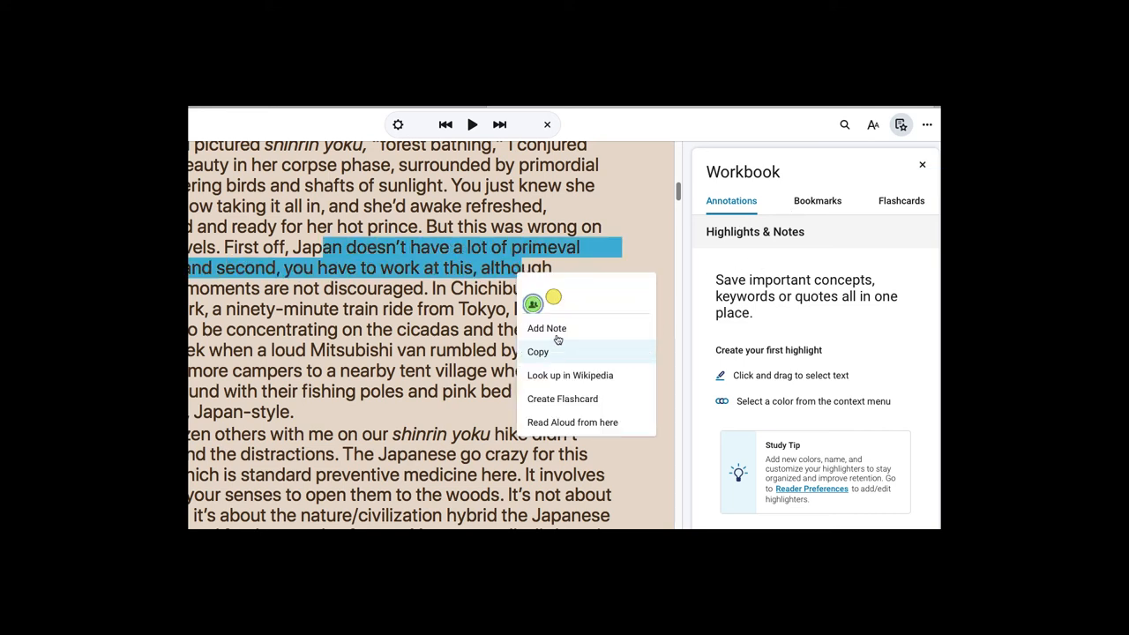
click(553, 296)
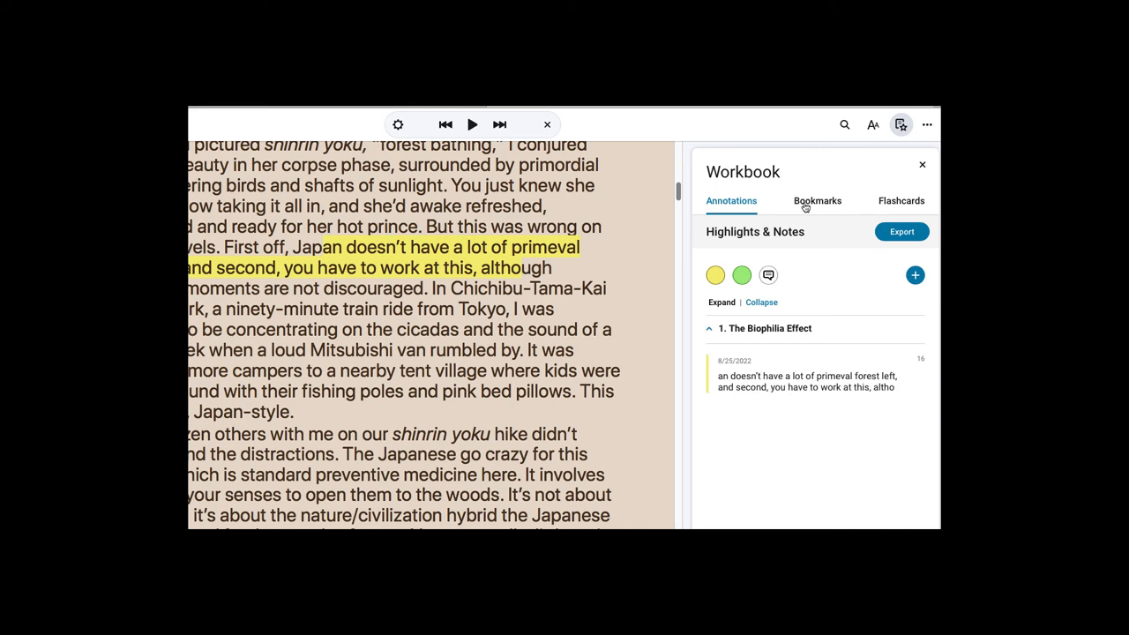
click(900, 201)
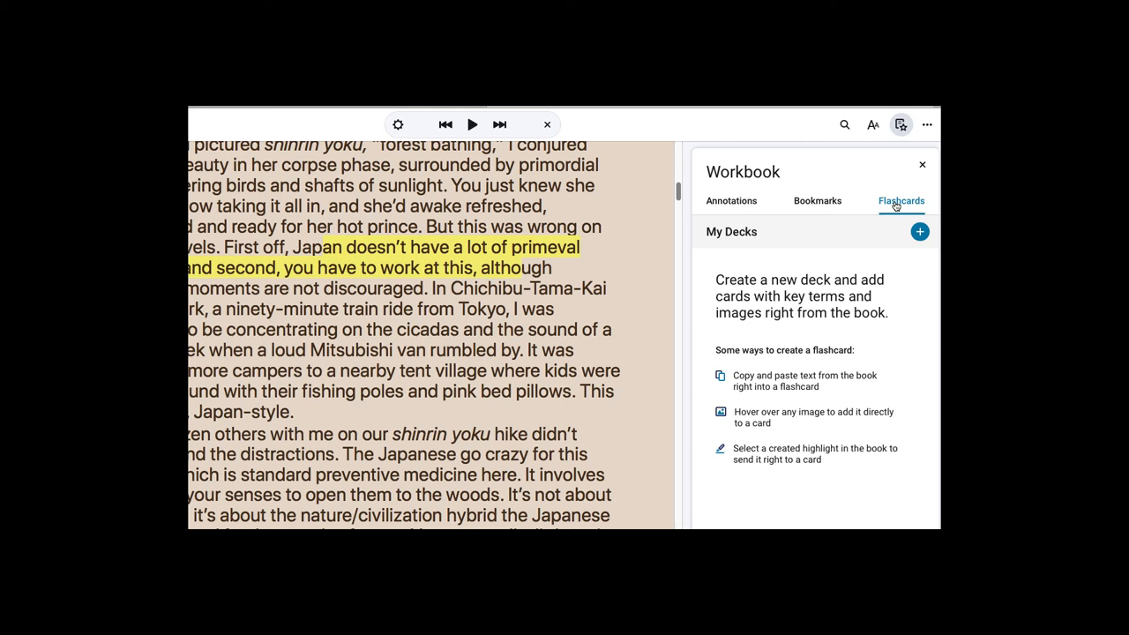
mouse_move(869, 150)
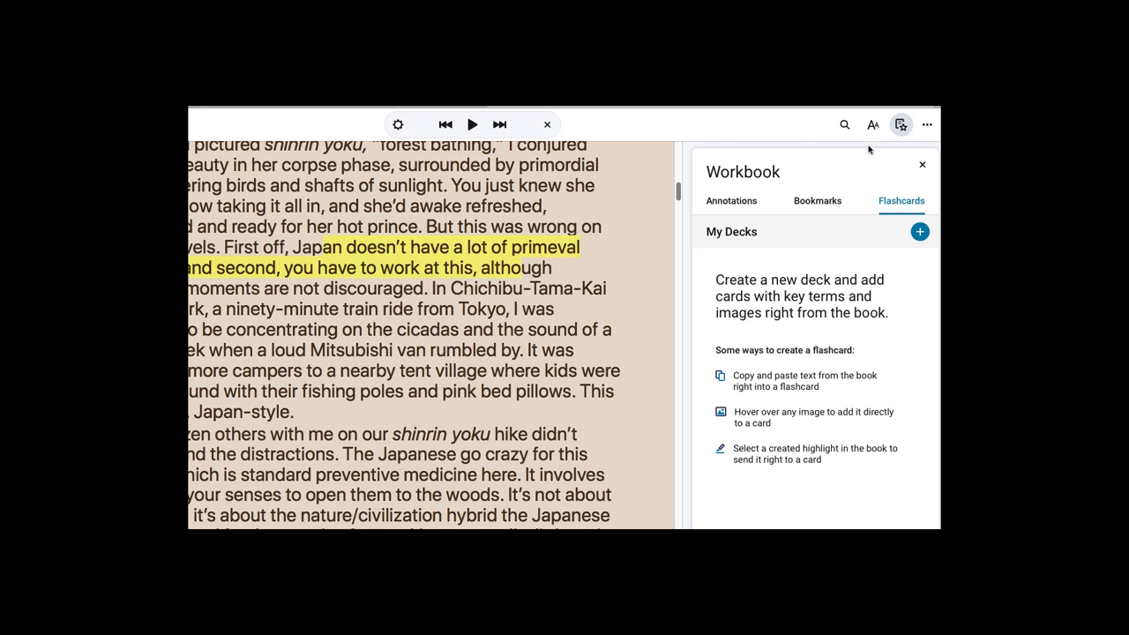
click(843, 124)
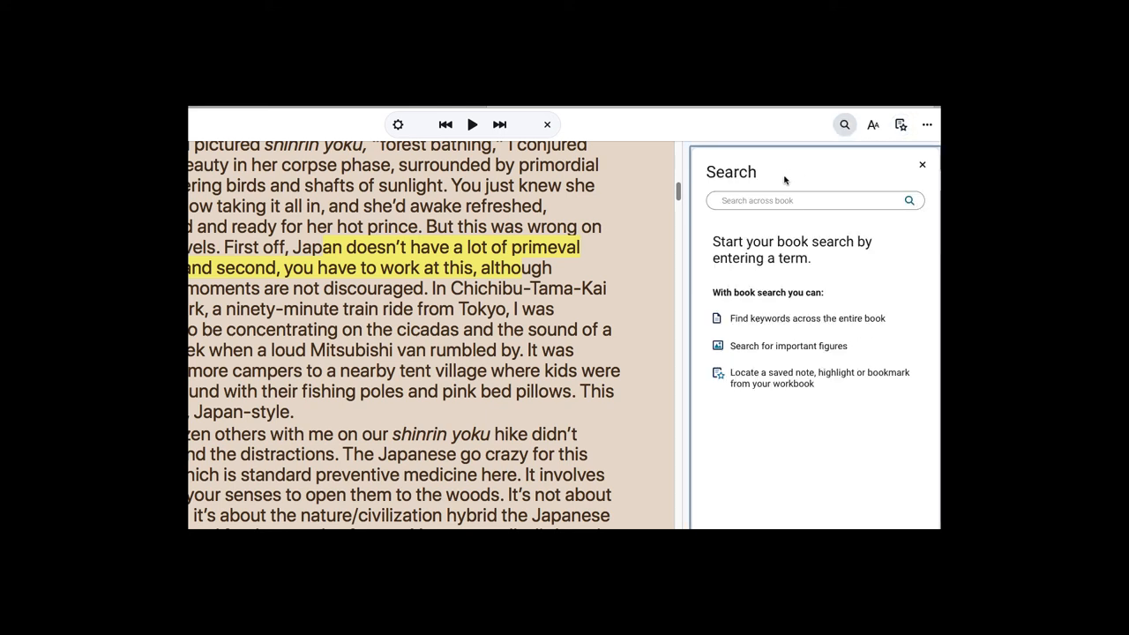